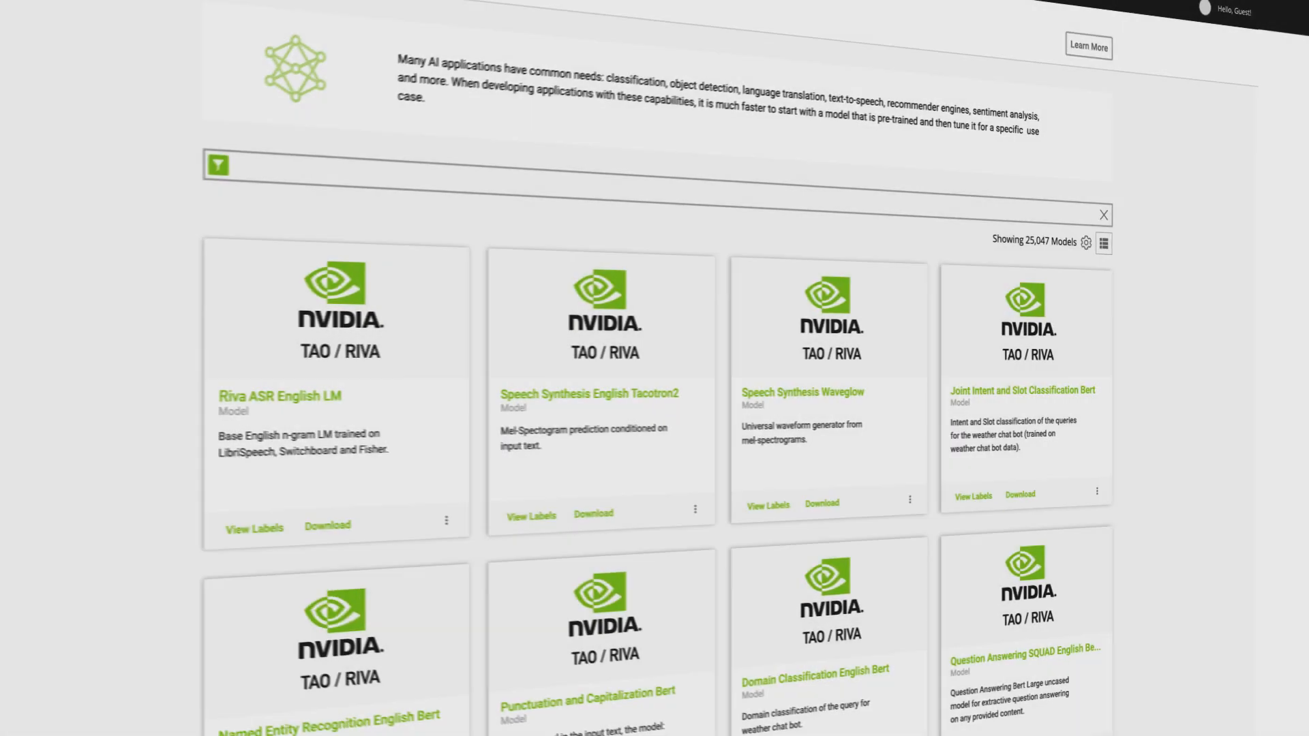
Scroll the Riva docs to the client sample image download step and select it.
scroll(down, 3)
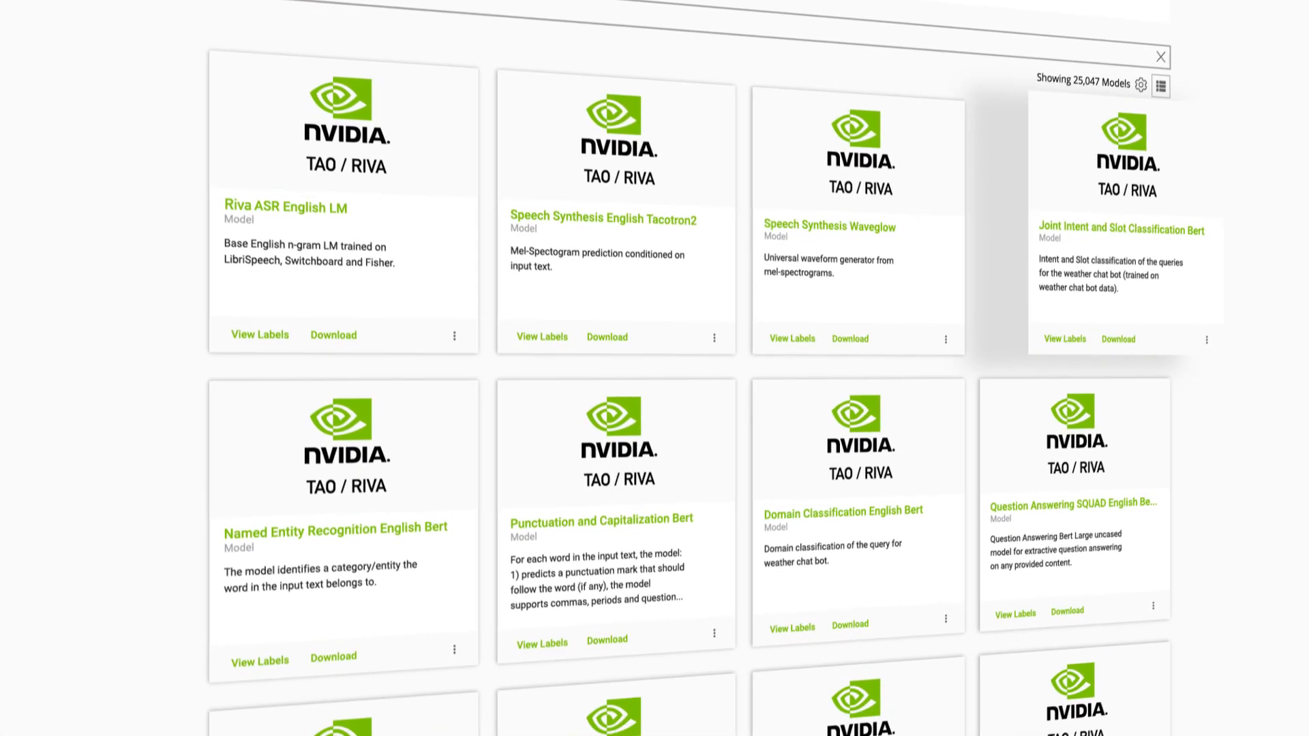
scroll(down, 3)
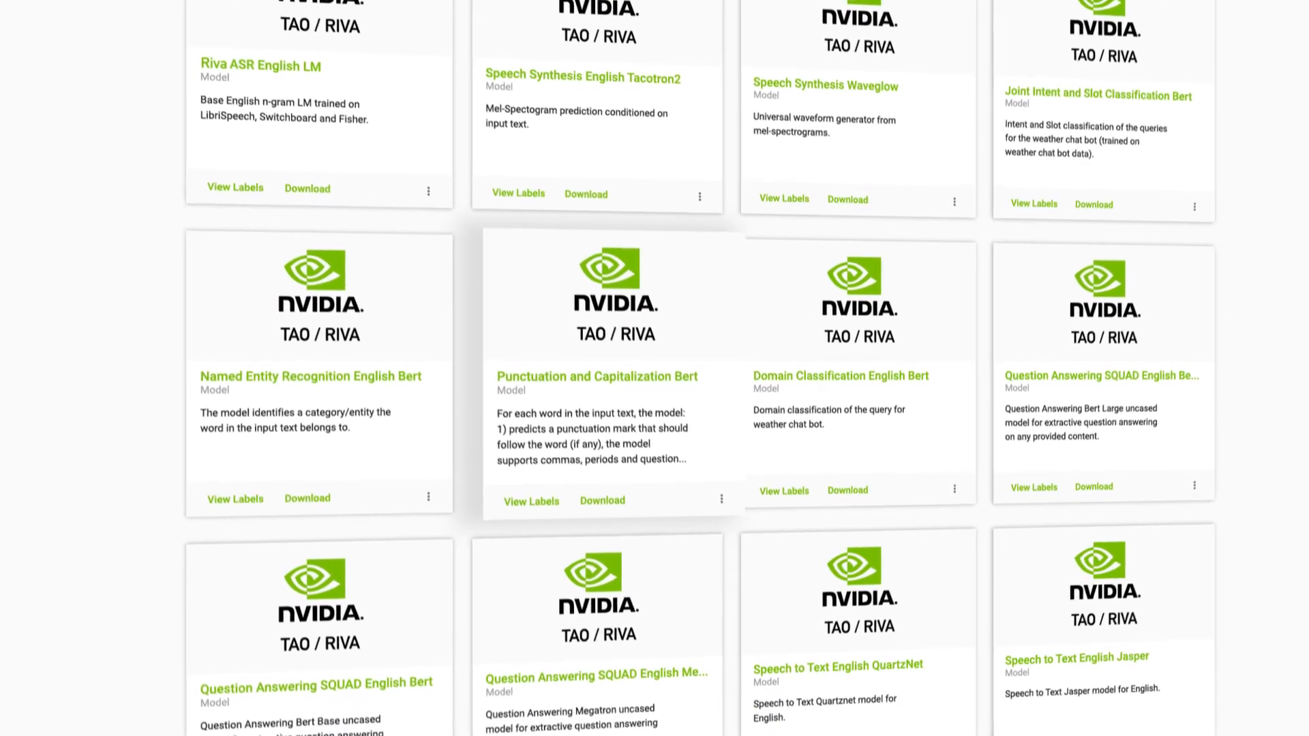
scroll(down, 3)
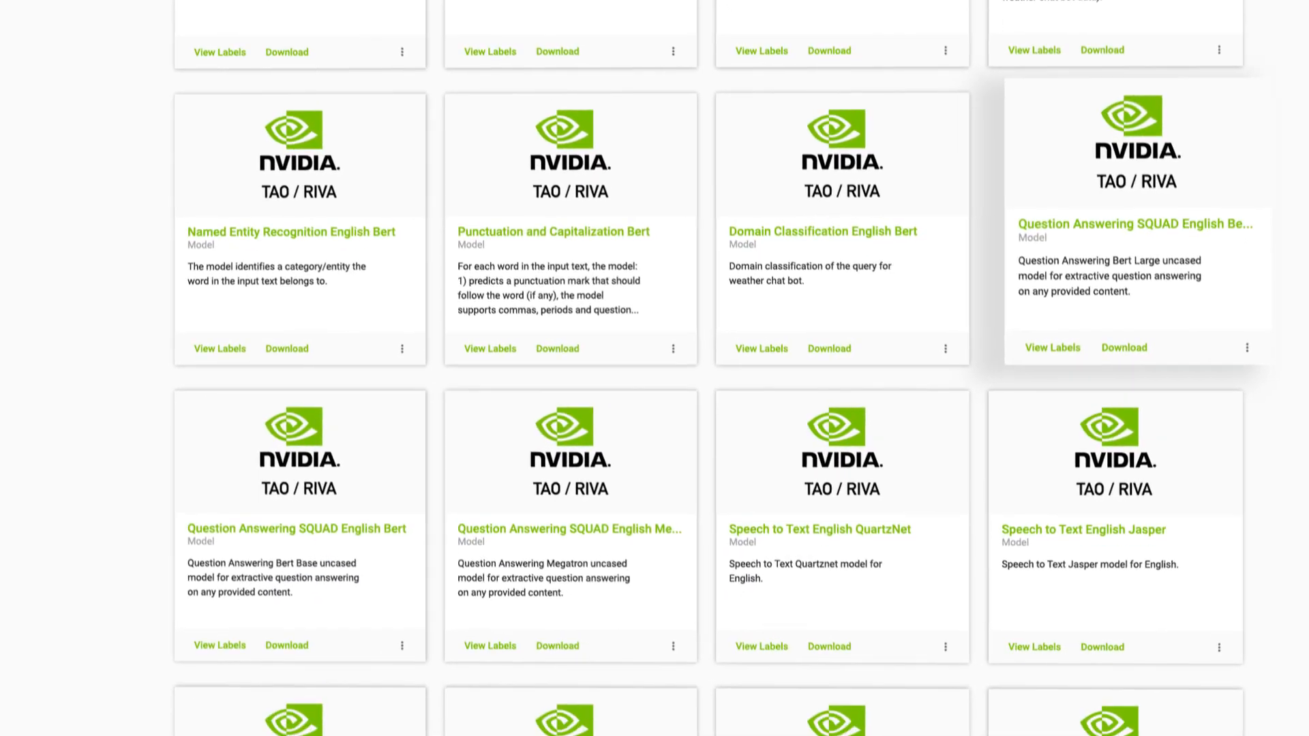
scroll(down, 3)
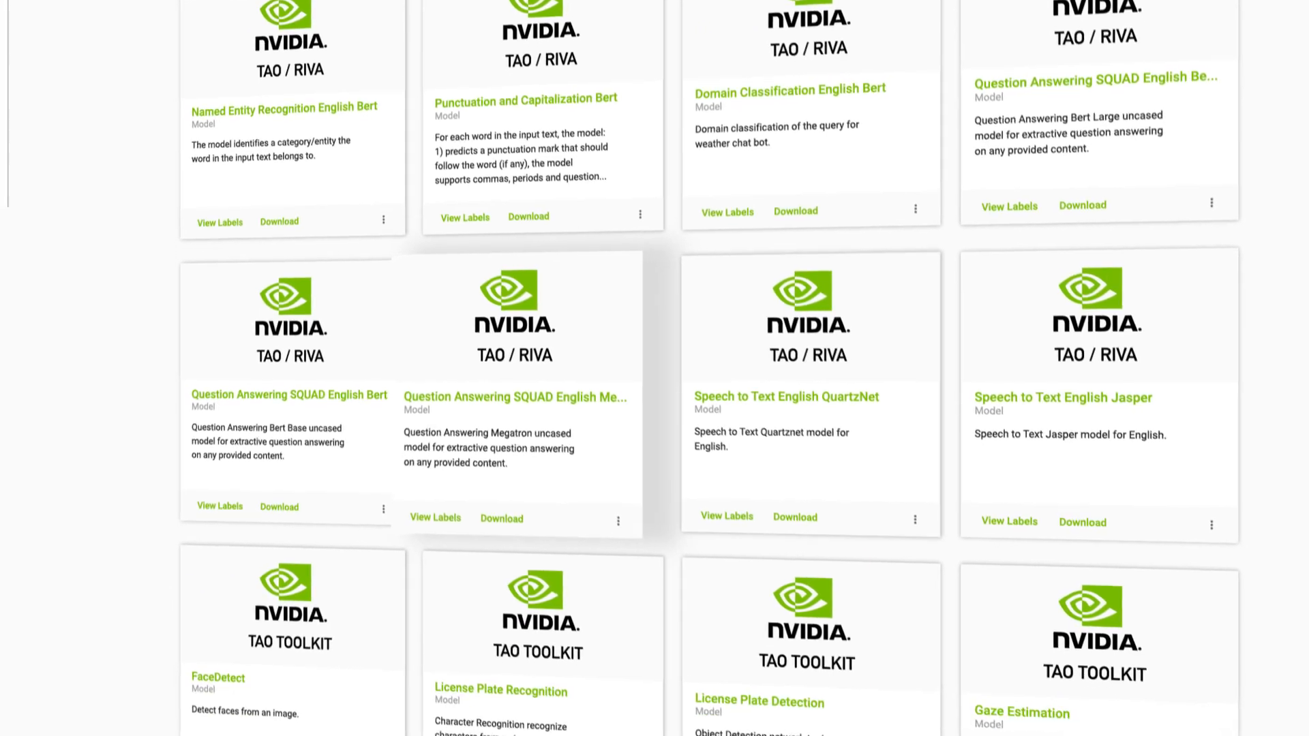
scroll(down, 3)
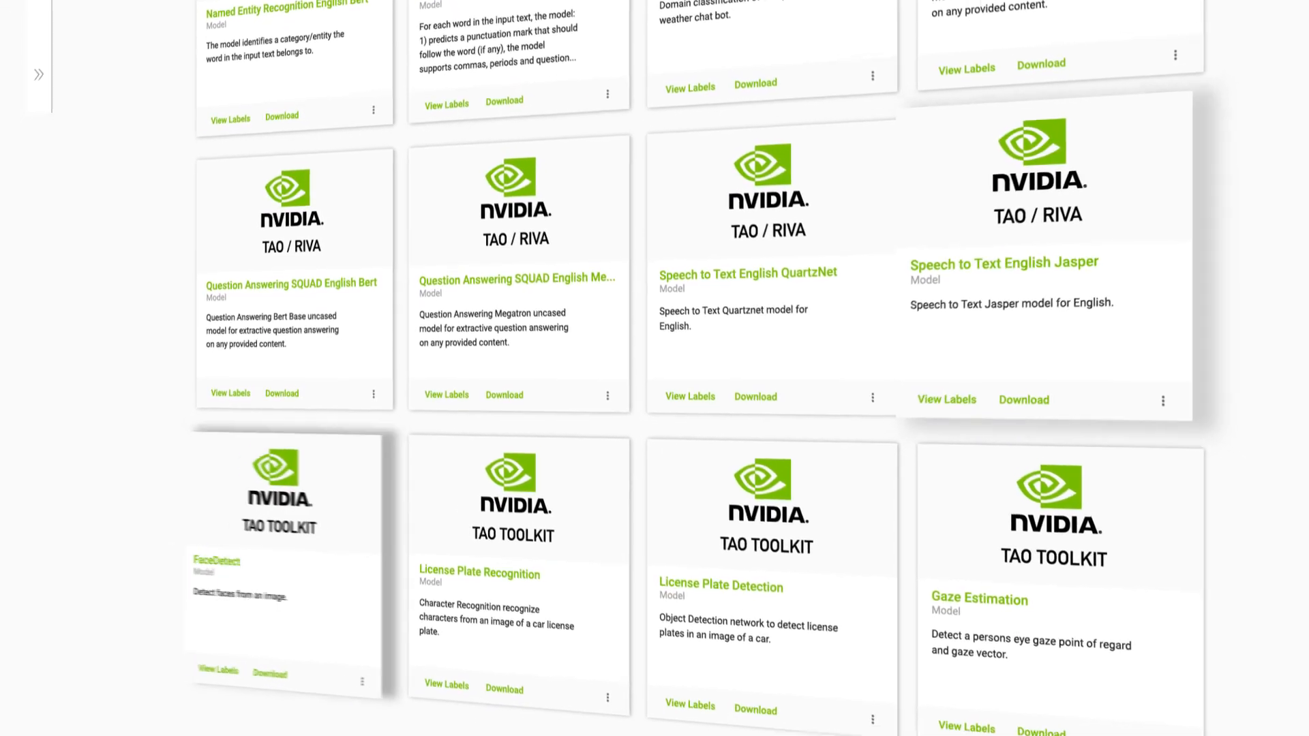
scroll(down, 3)
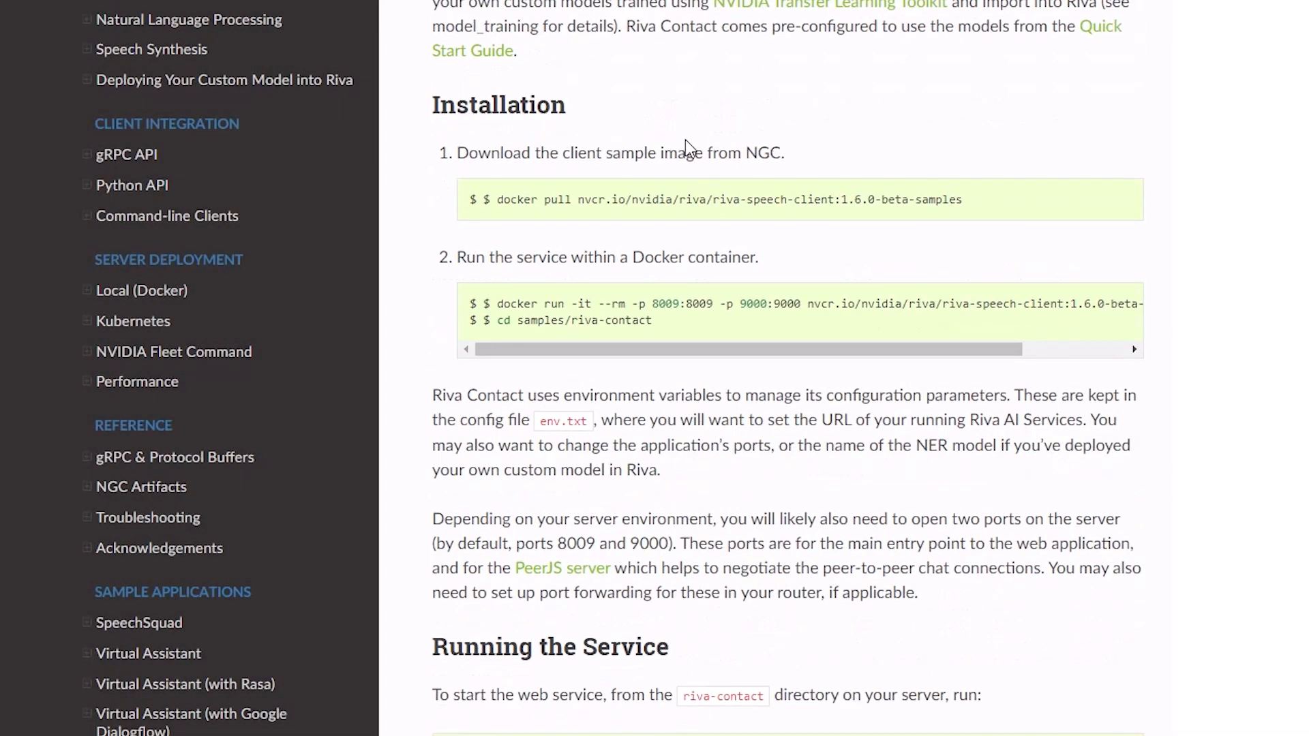
triple_click(727, 199)
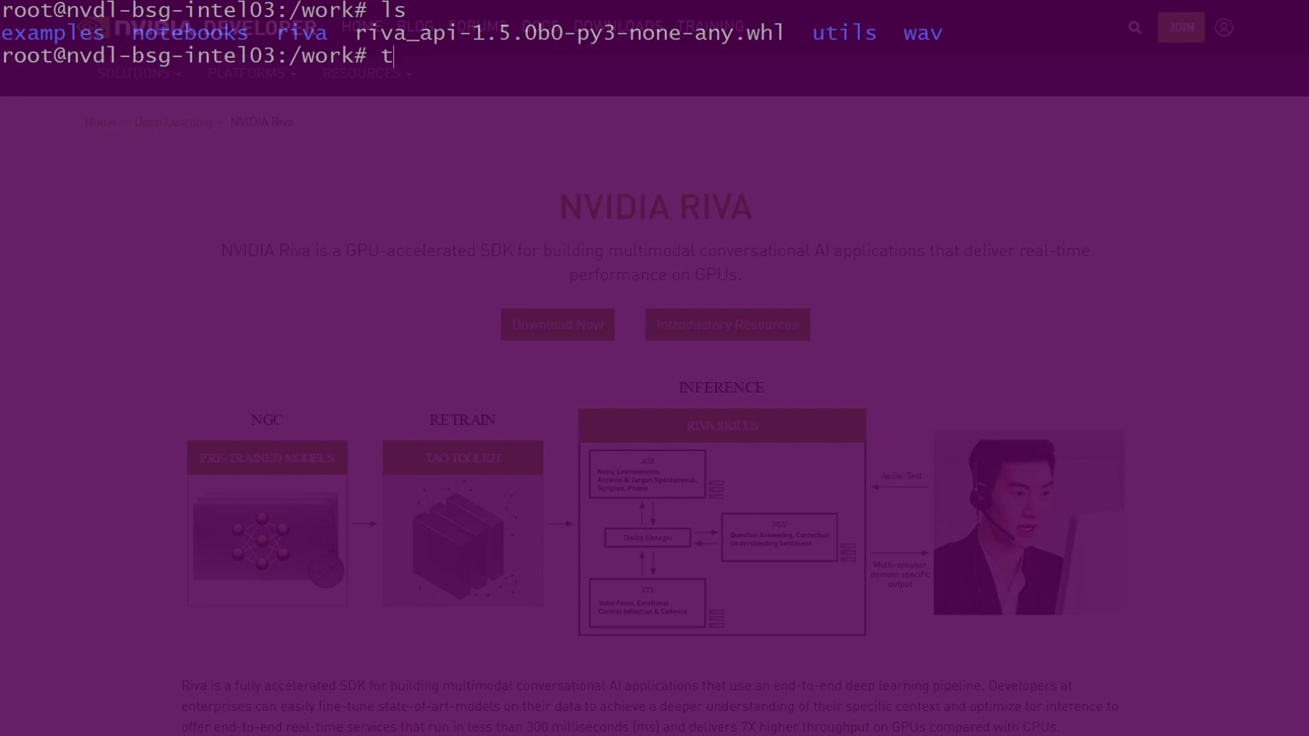
Run a tree listing of the examples/ folder in the work directory.
text(ree examples/)
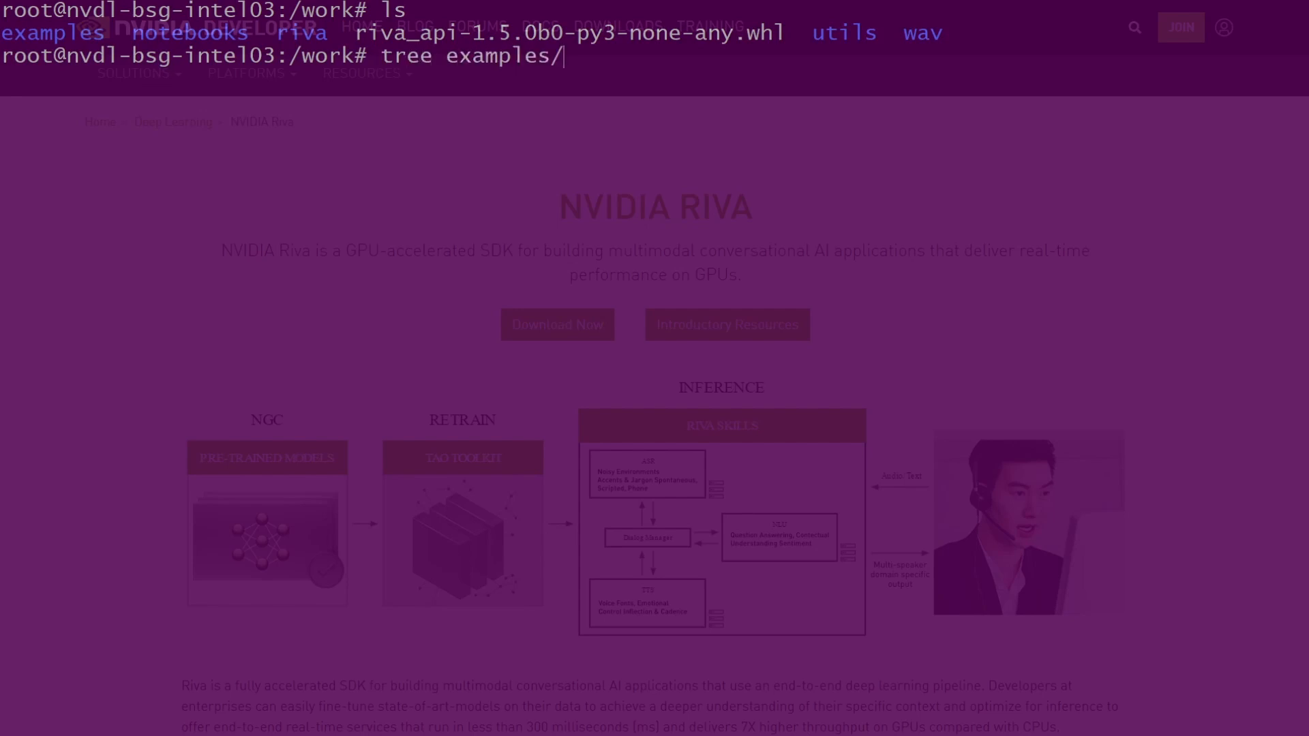
key(Return)
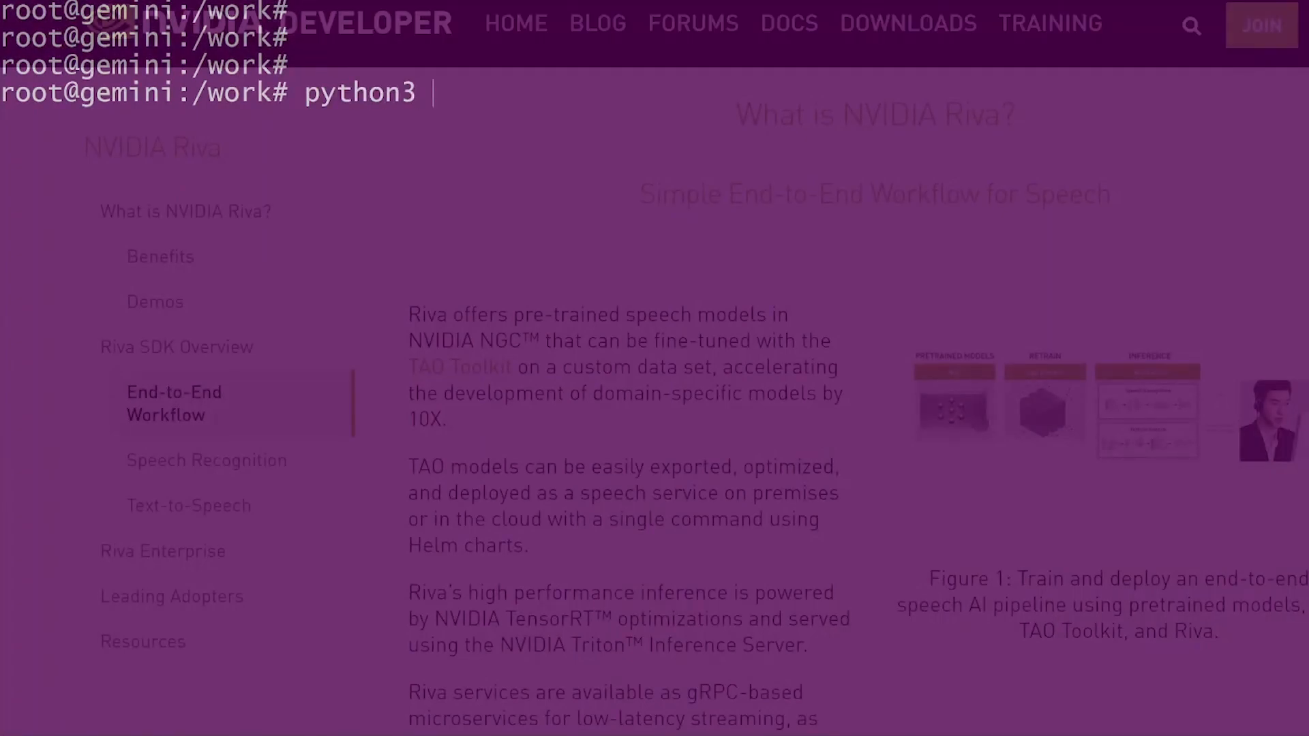
Run transcribe_file.py on $PWD/wav/sample.wav against server 0.0.0.0:50051 with --show-intermediate.
text(examples/transcribe)
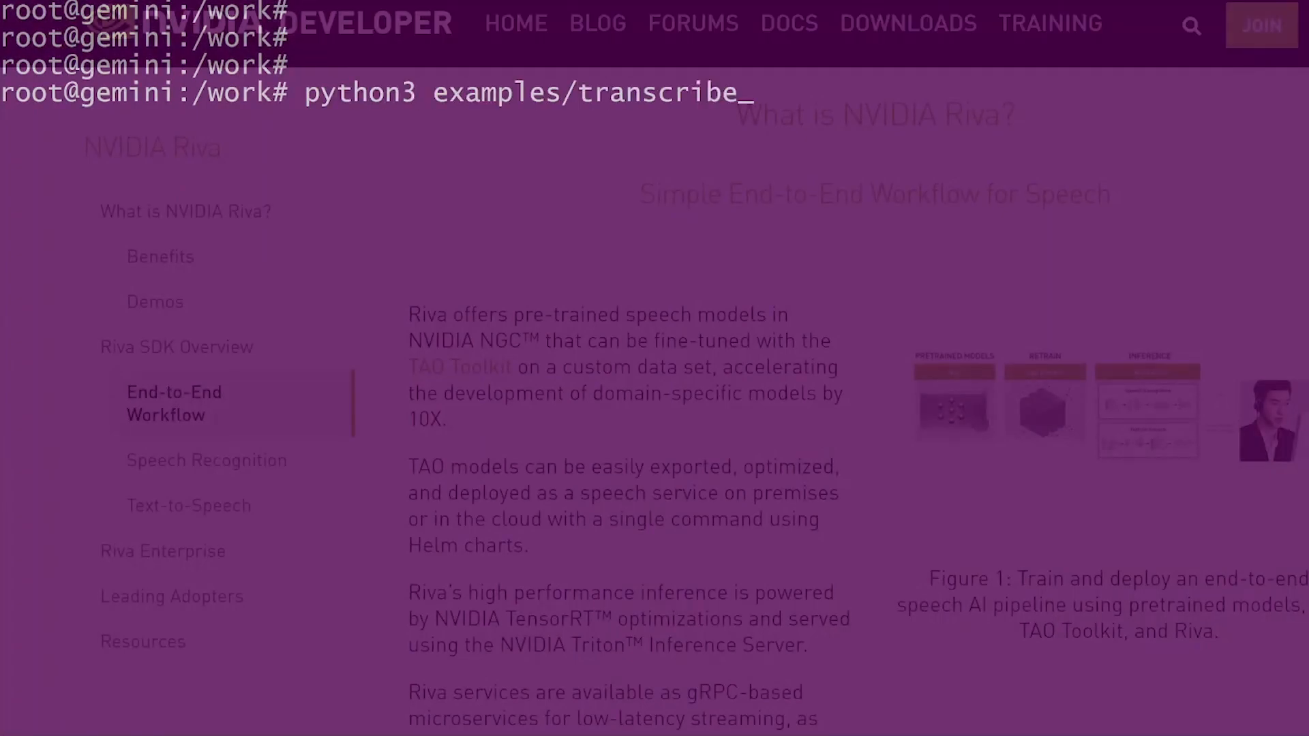
text(_file.py \)
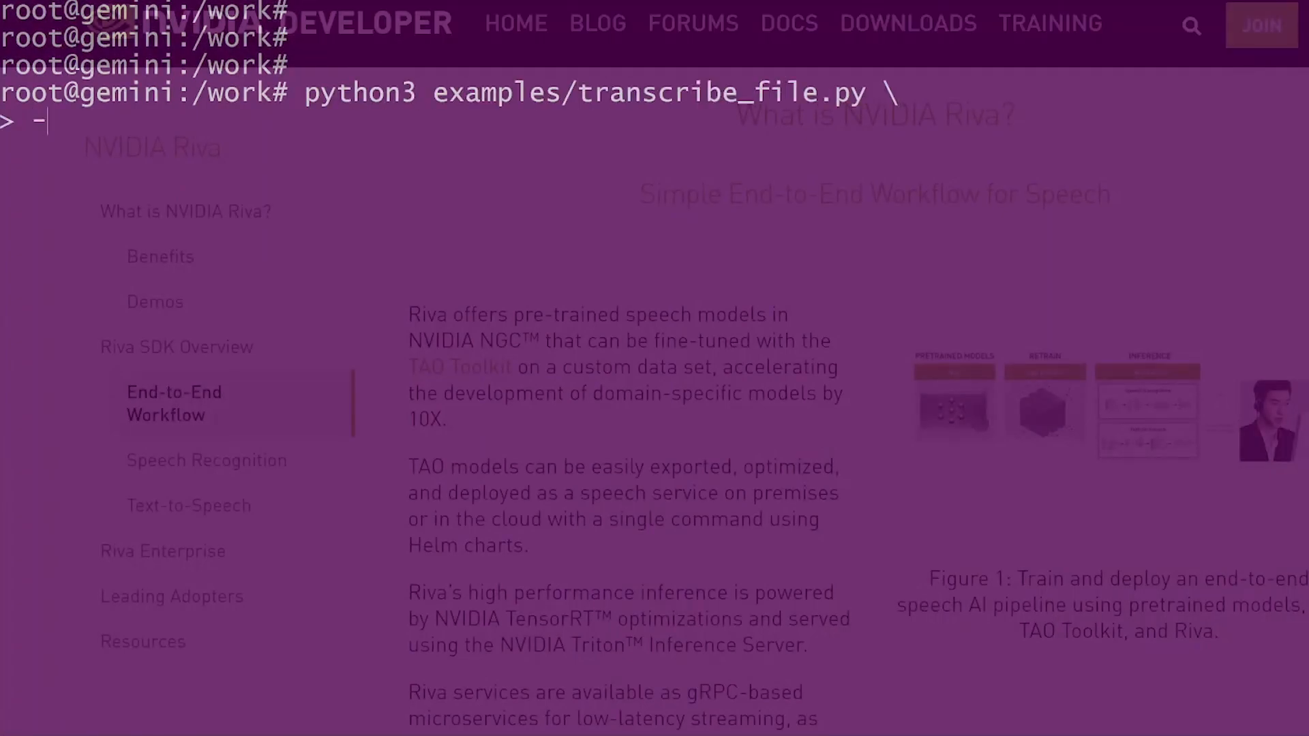
text(--server 0.0.0.0:50051 \)
text(--audi)
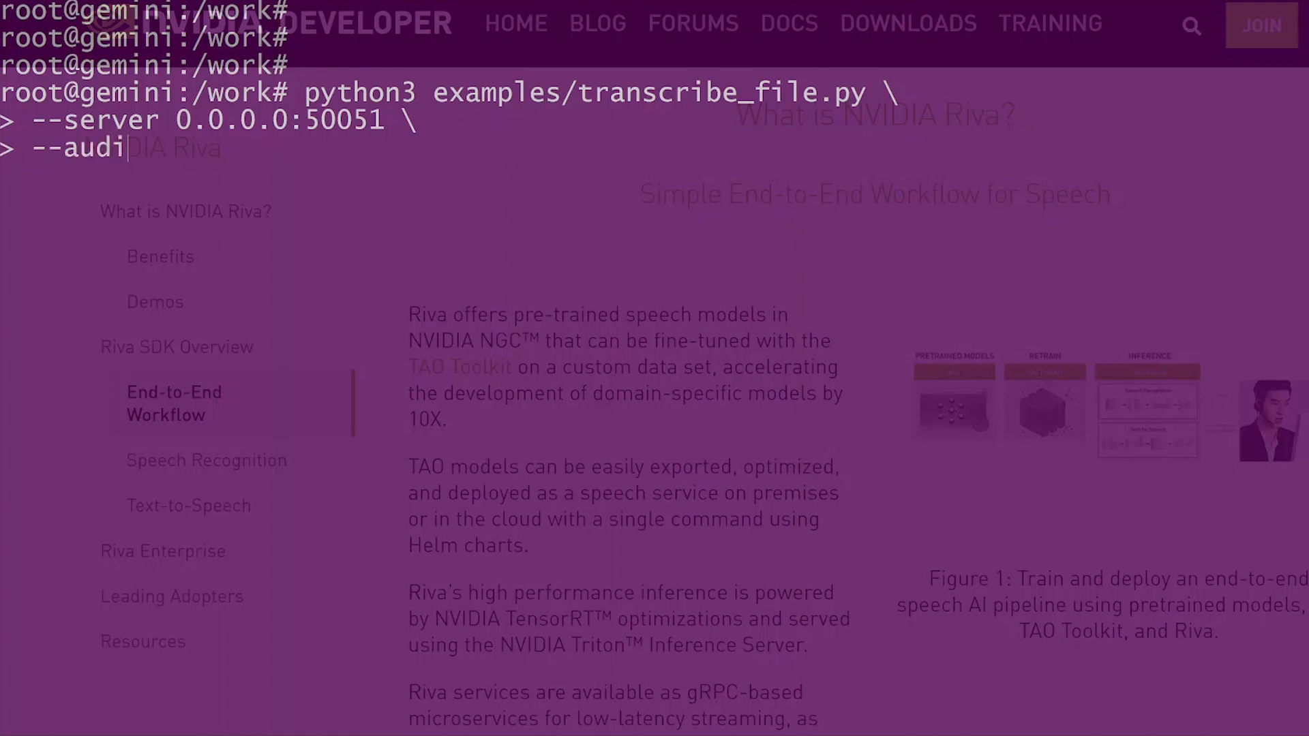
text(o-file $PW)
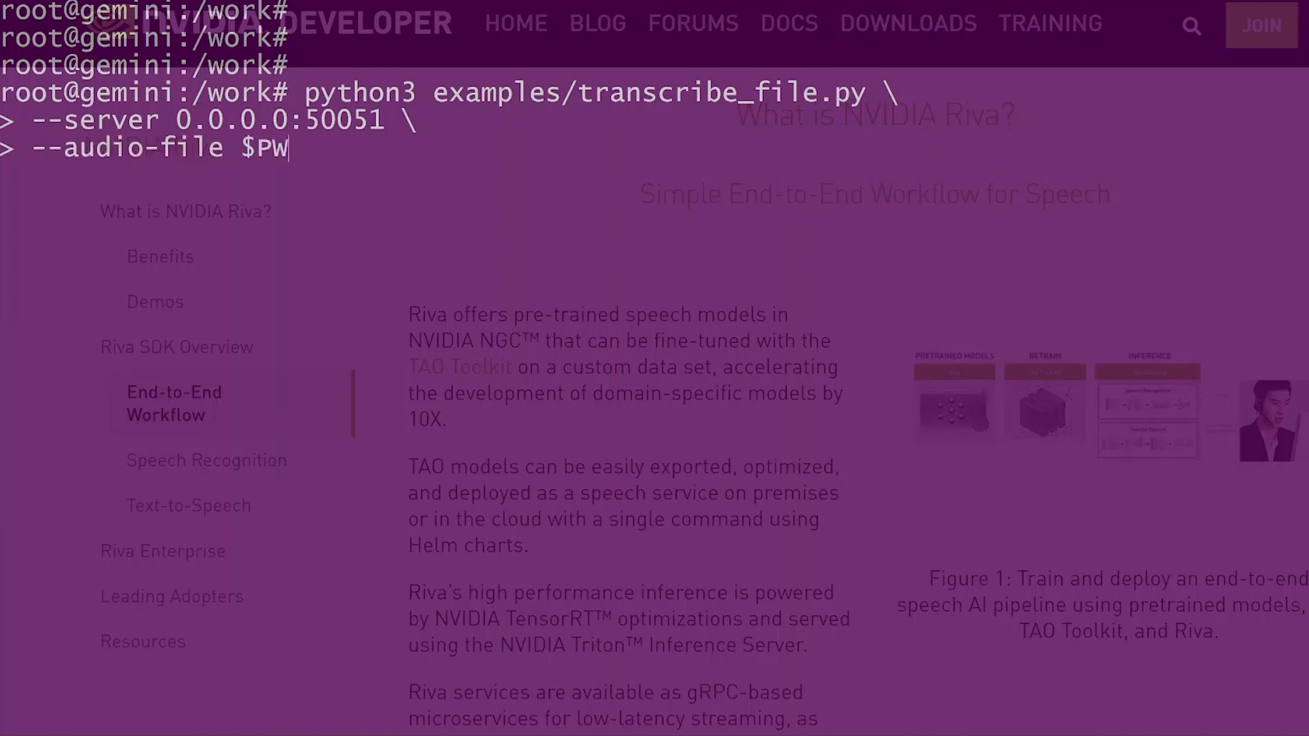
text(D/wav/sample.wav \)
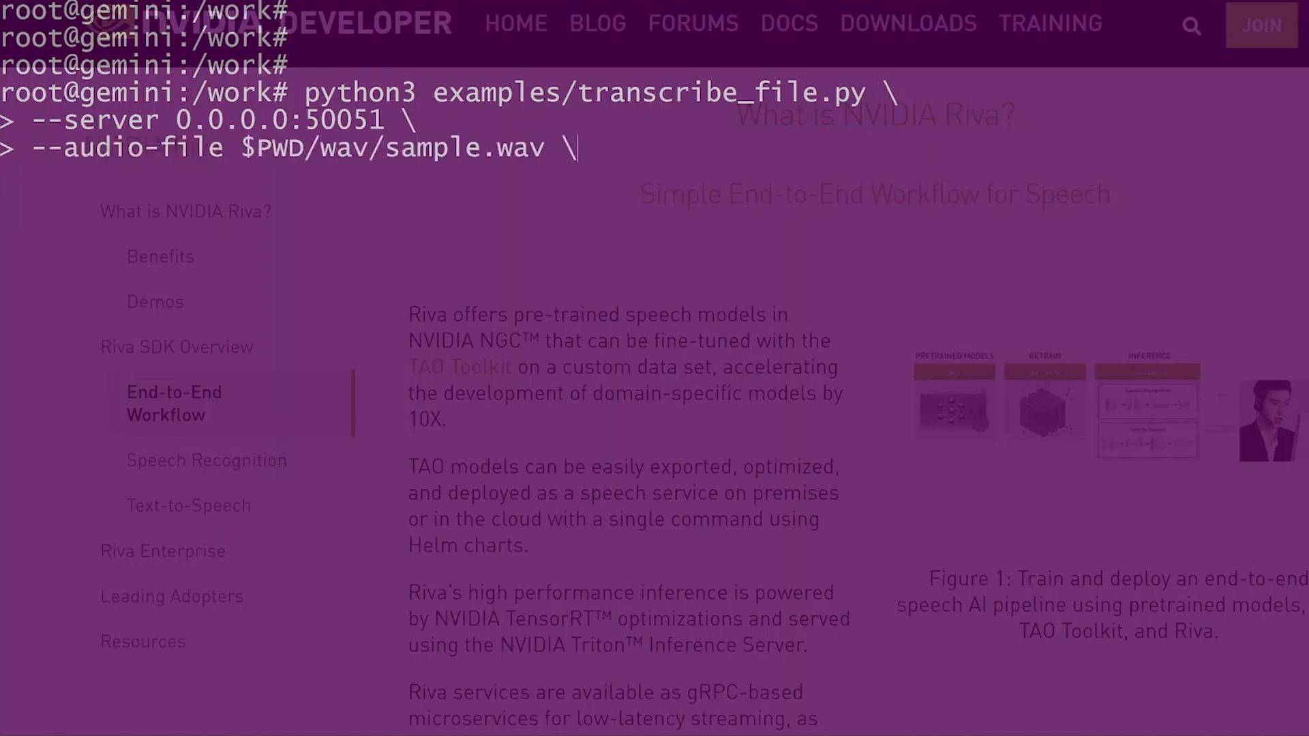
text(--show-)
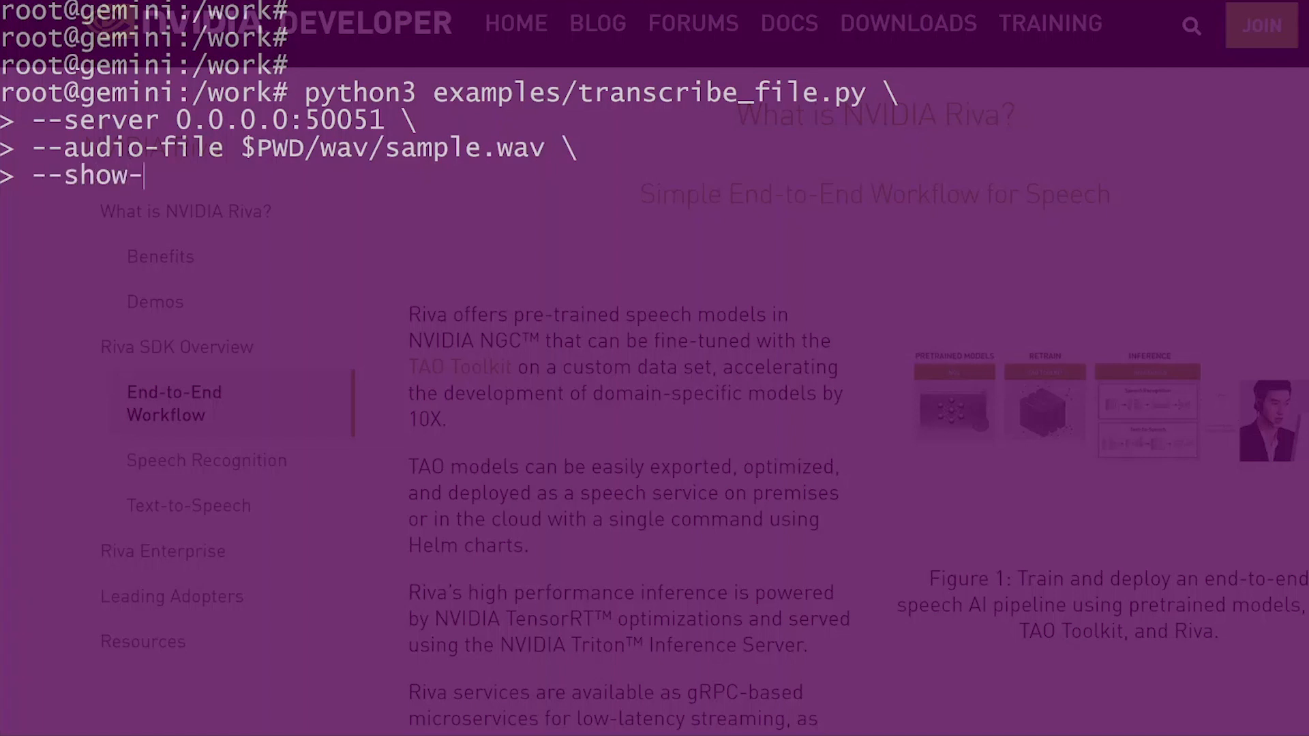
key(Return)
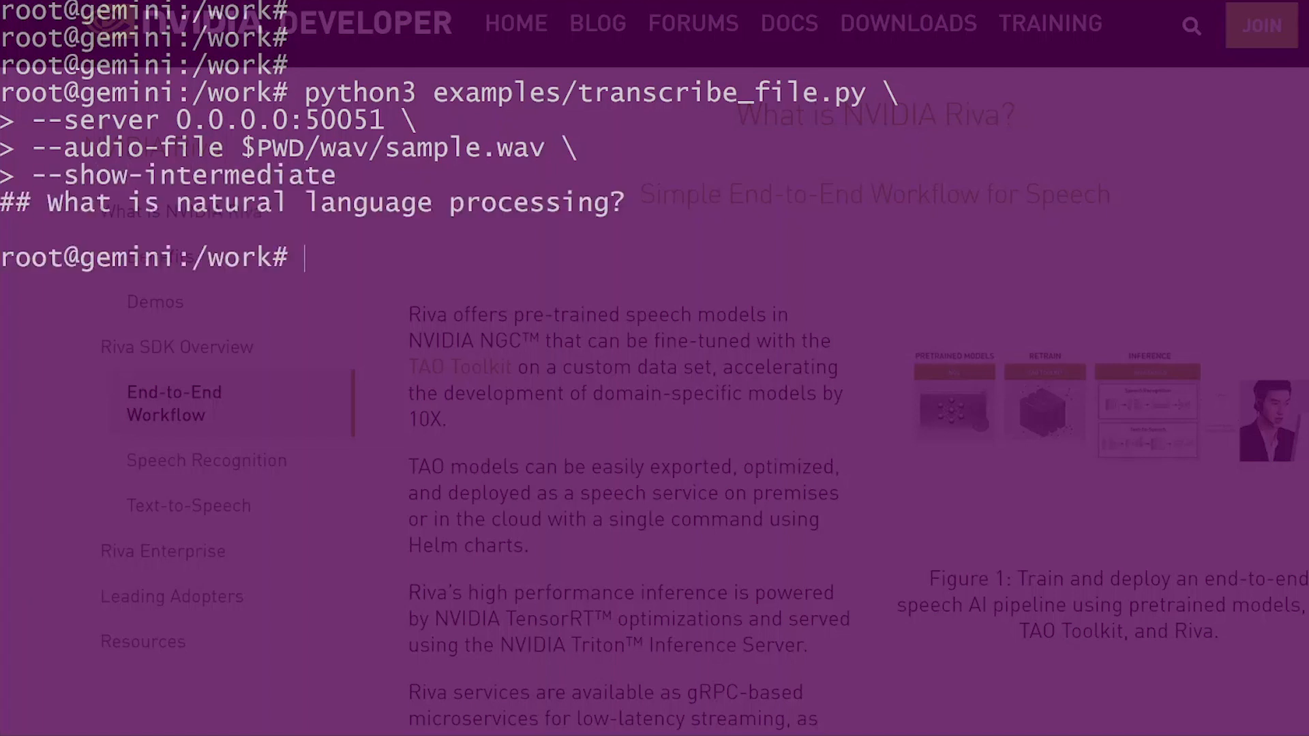